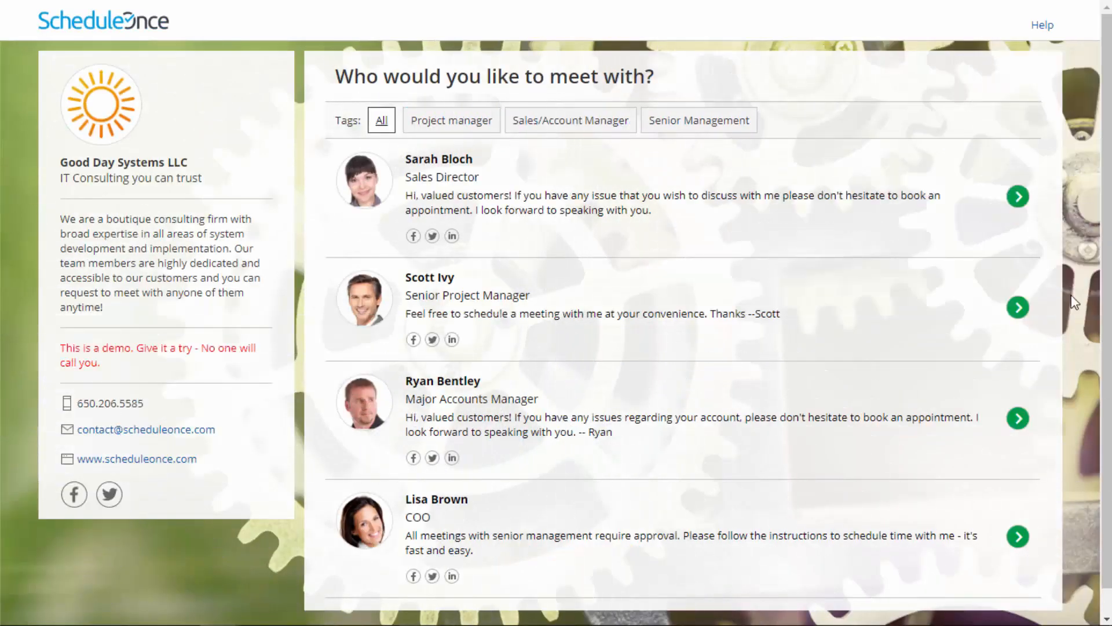
{"action": "mouse_move", "coordinate": [790, 329]}
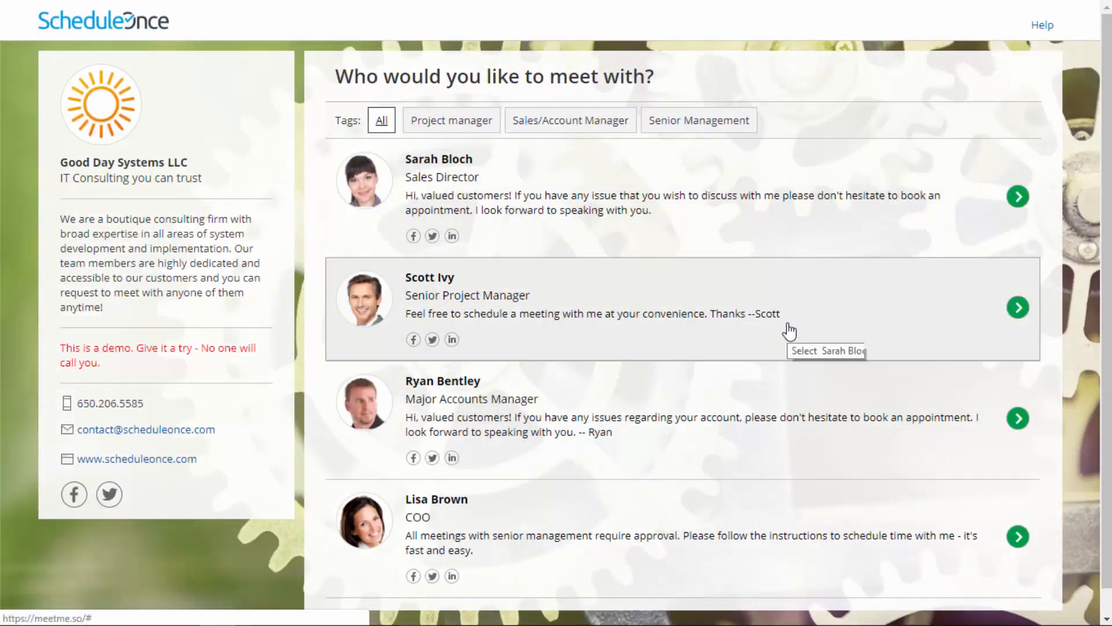
{"action": "mouse_move", "coordinate": [750, 542]}
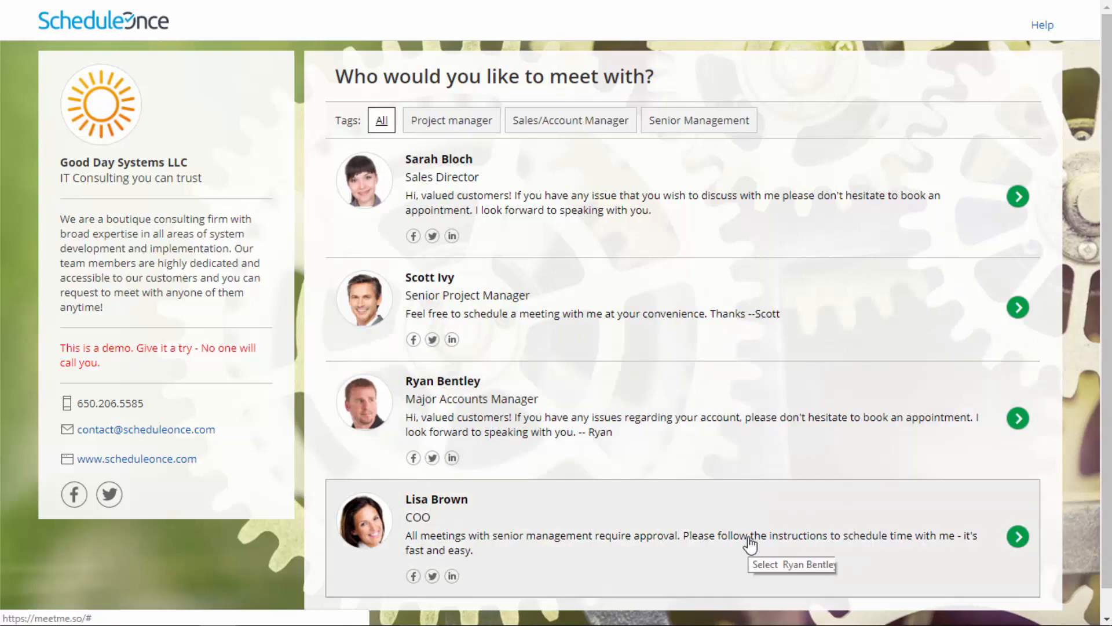
{"action": "mouse_move", "coordinate": [750, 541]}
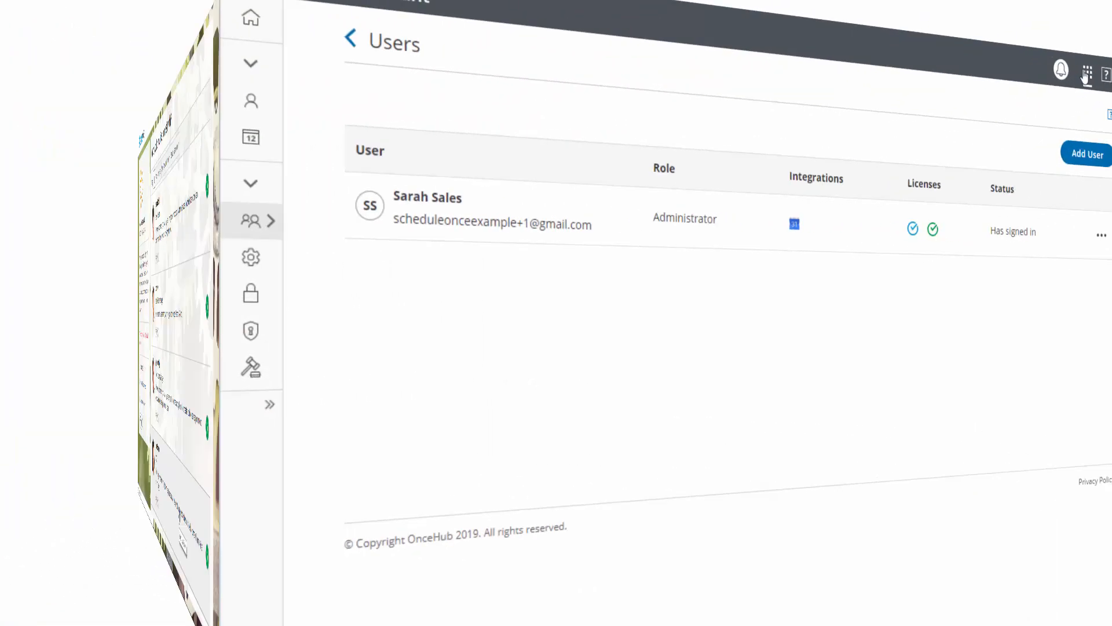
{"action": "left_click", "coordinate": [1012, 22]}
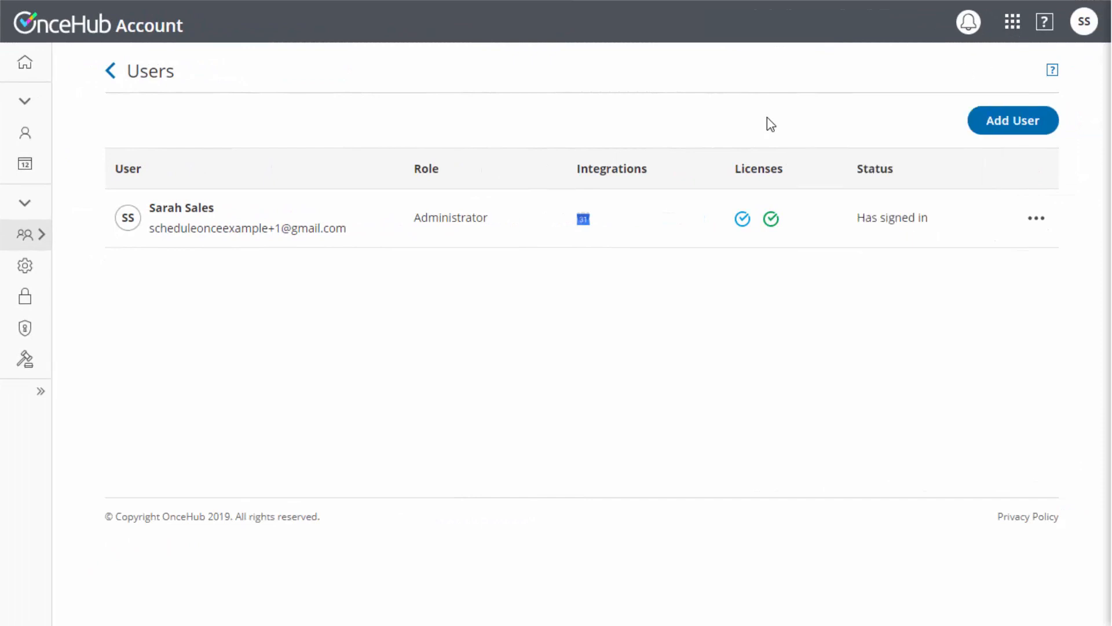
{"action": "left_click", "coordinate": [41, 391]}
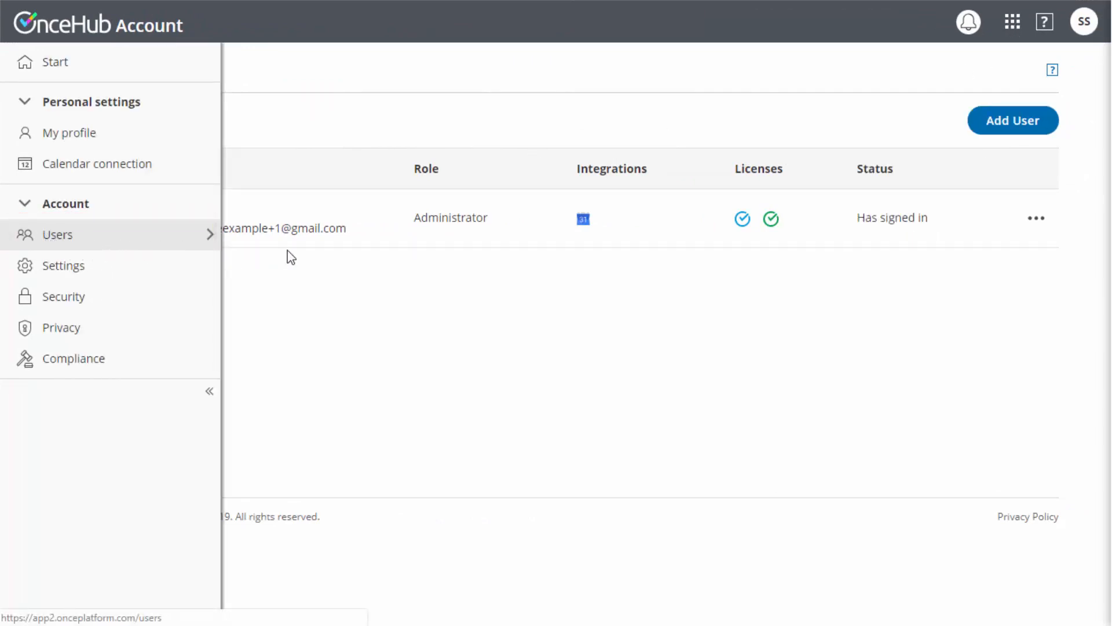
{"action": "left_click", "coordinate": [209, 391]}
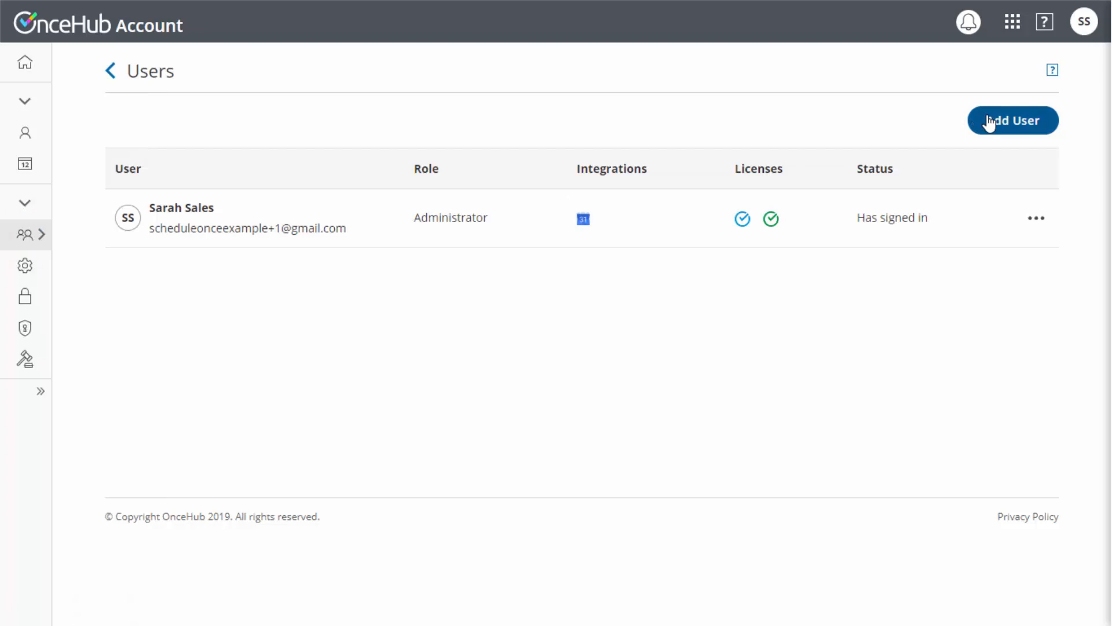
Add John Smith as a Member user and send him the sign-in invitation.
{"action": "left_click", "coordinate": [1013, 120]}
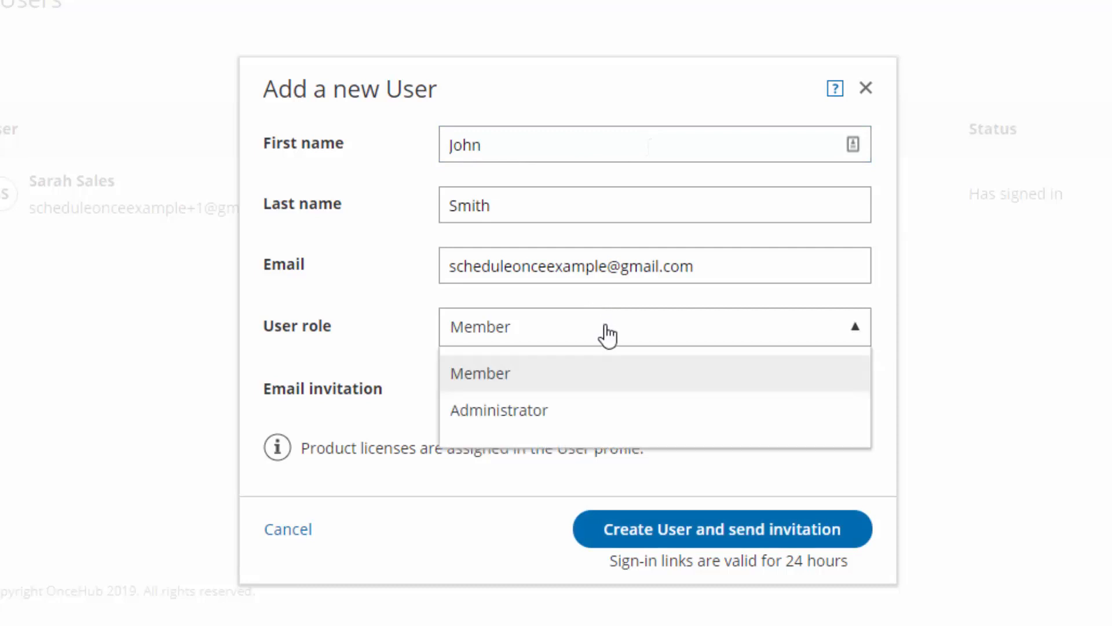
{"action": "mouse_move", "coordinate": [610, 351]}
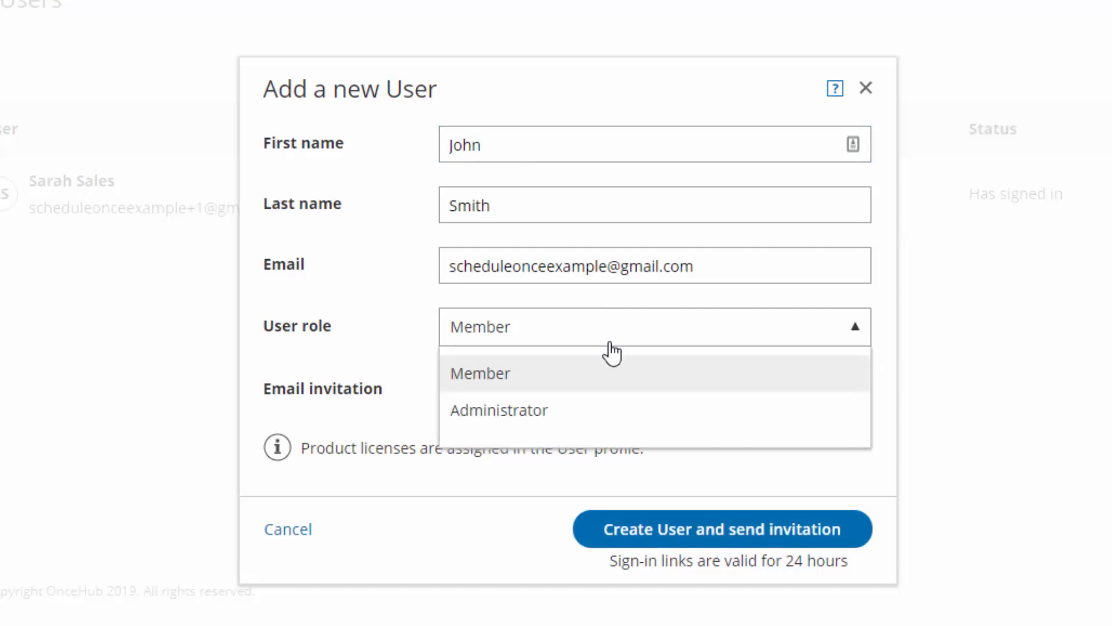
{"action": "mouse_move", "coordinate": [608, 419]}
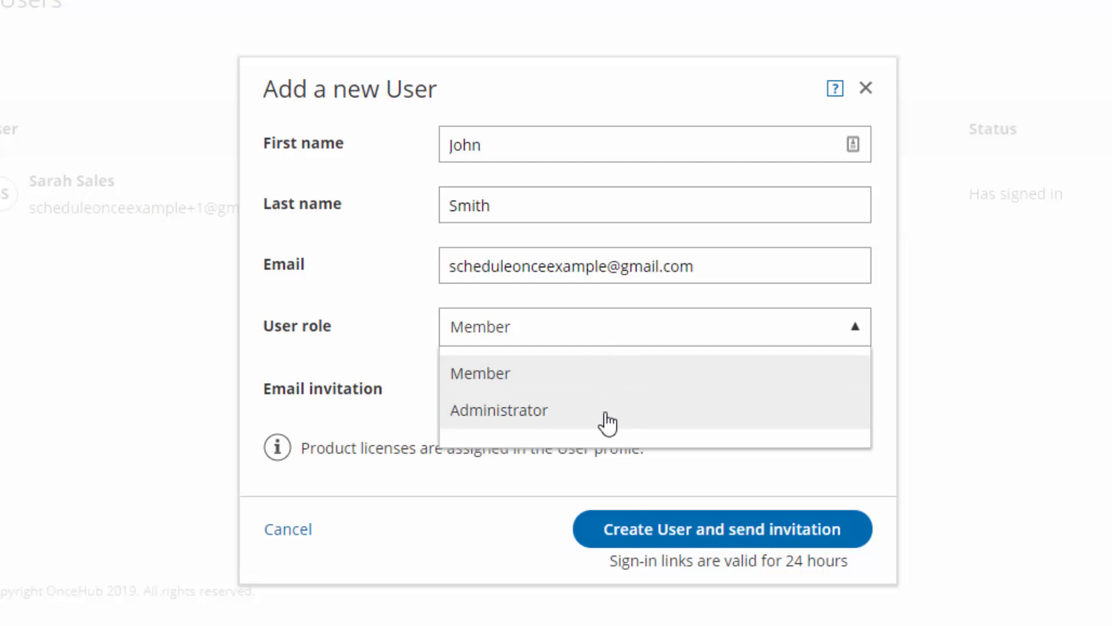
{"action": "mouse_move", "coordinate": [611, 389]}
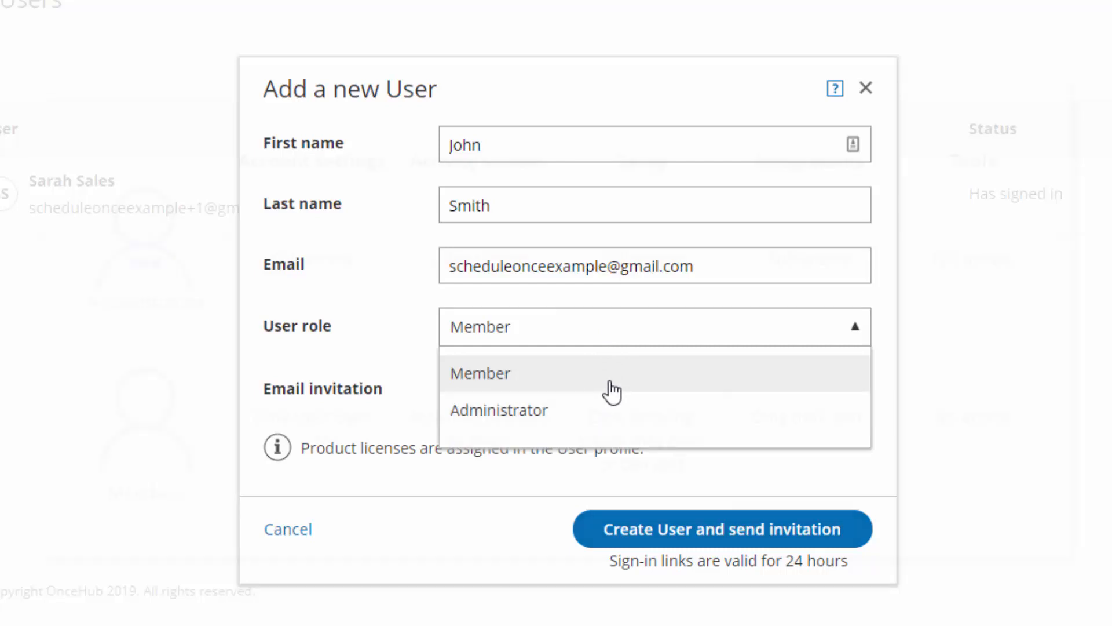
{"action": "left_click", "coordinate": [480, 372]}
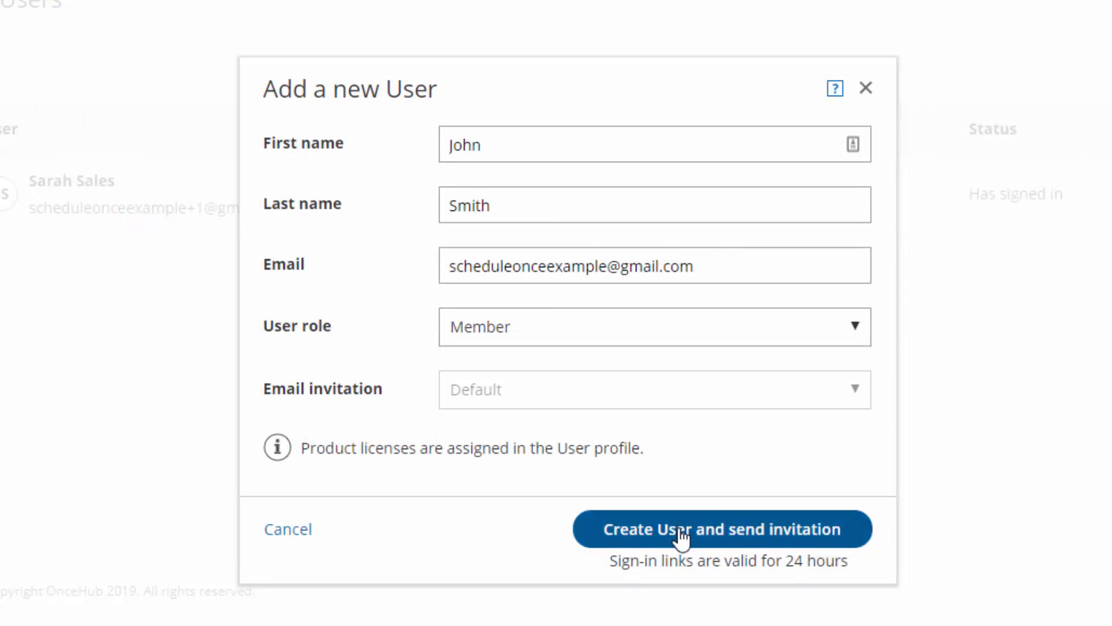
{"action": "left_click", "coordinate": [722, 528]}
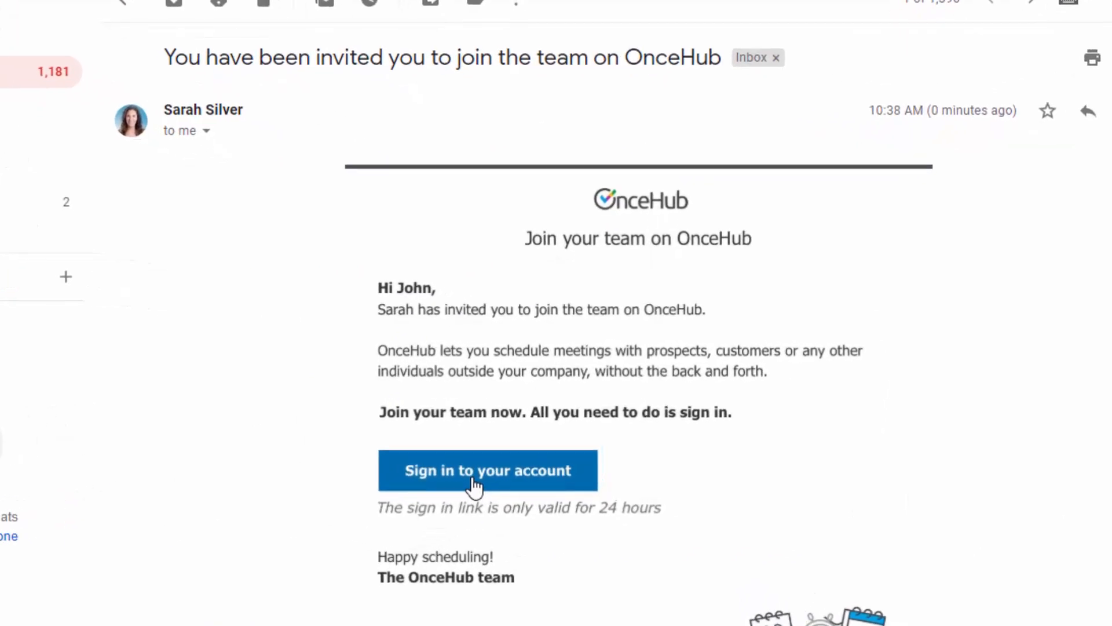
Sign in from the invitation email and assign John Smith a ScheduleOnce license.
{"action": "scroll", "scroll_direction": "up", "scroll_amount": 3}
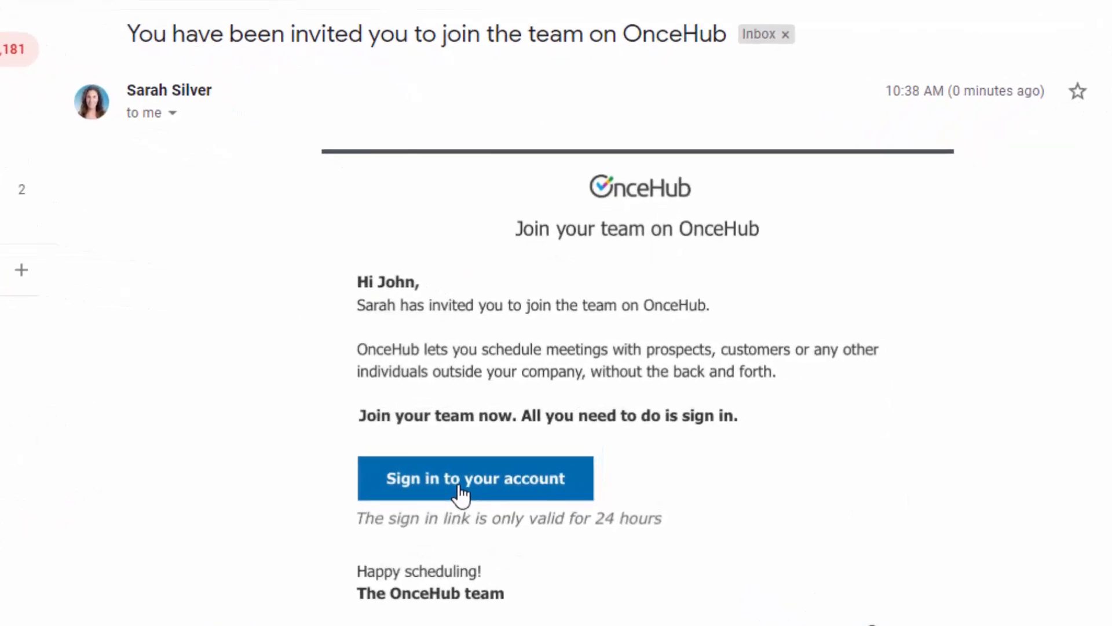
{"action": "left_click", "coordinate": [476, 477]}
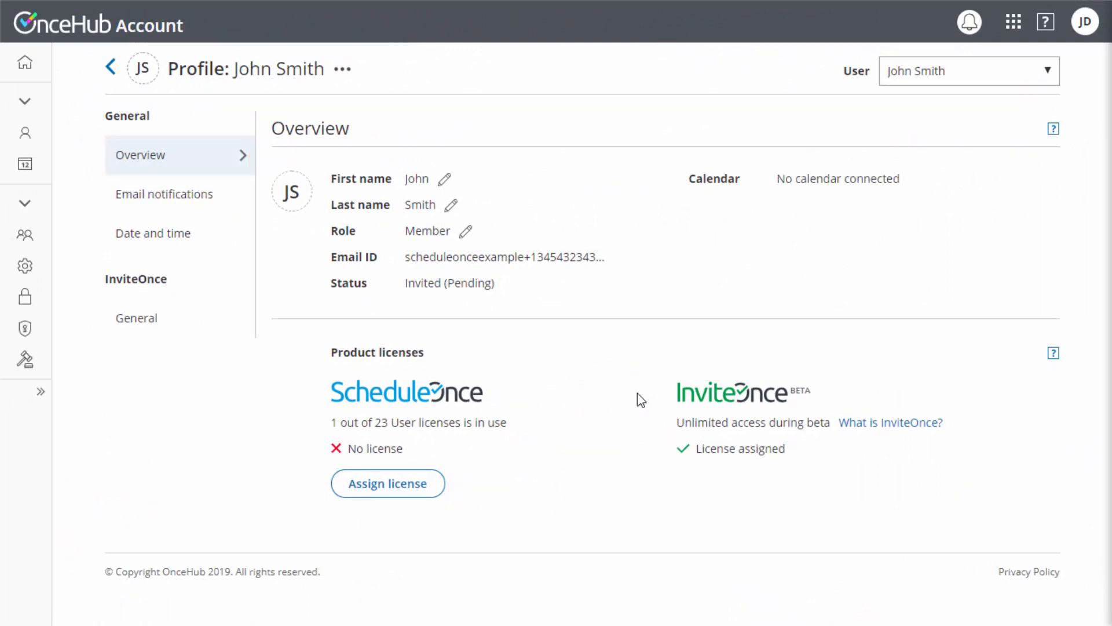
{"action": "left_click", "coordinate": [387, 483]}
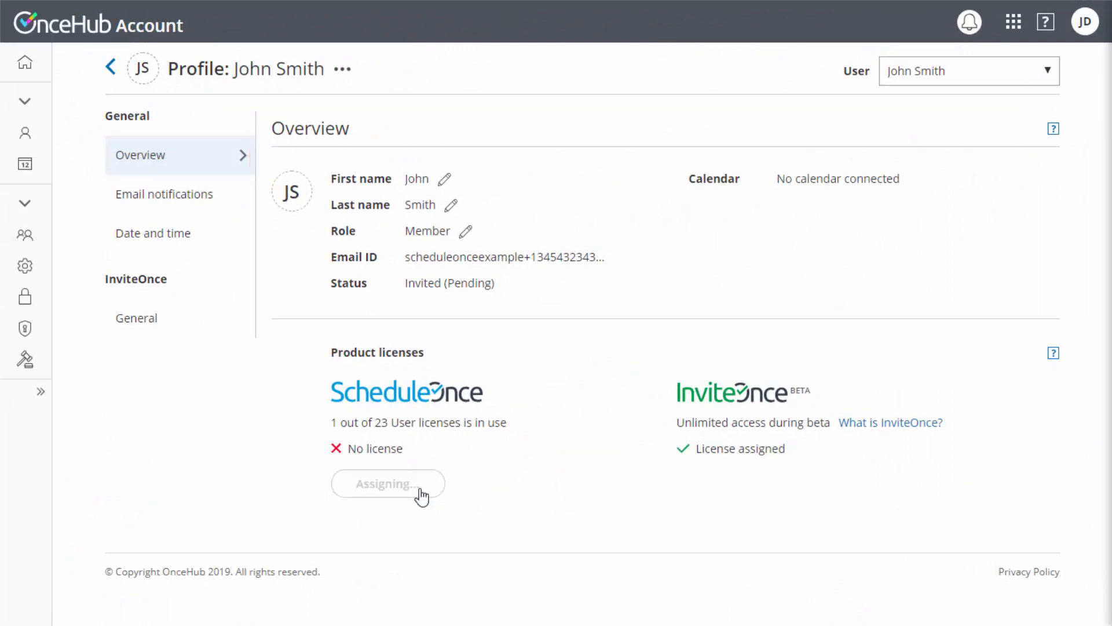
Switch to ScheduleOnce from the products grid and go to Booking page access.
{"action": "left_click", "coordinate": [1014, 21]}
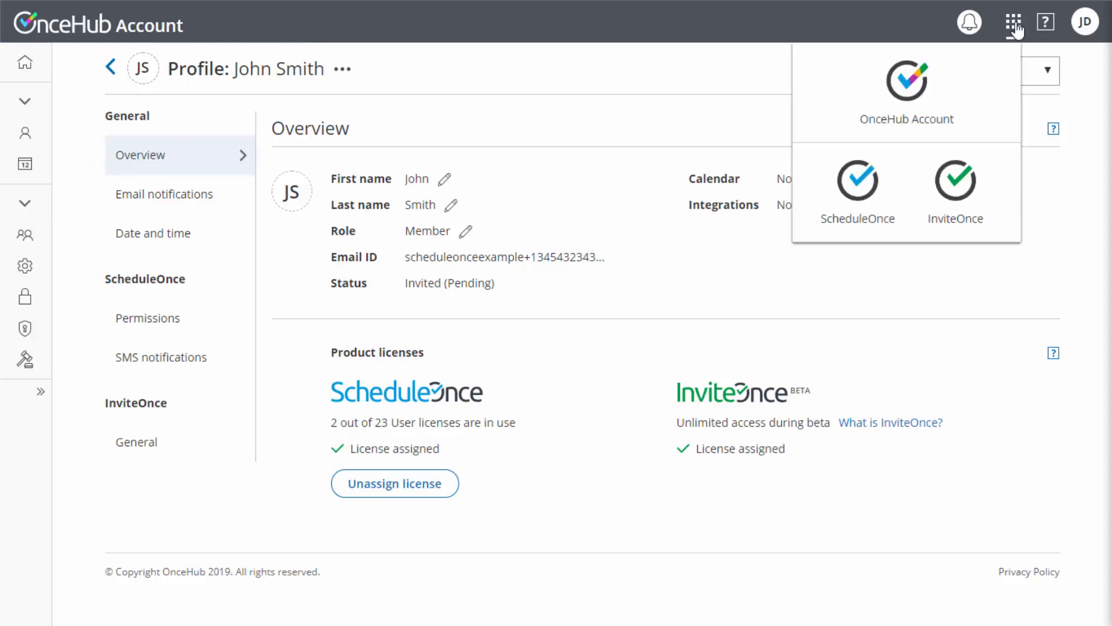
{"action": "left_click", "coordinate": [857, 190]}
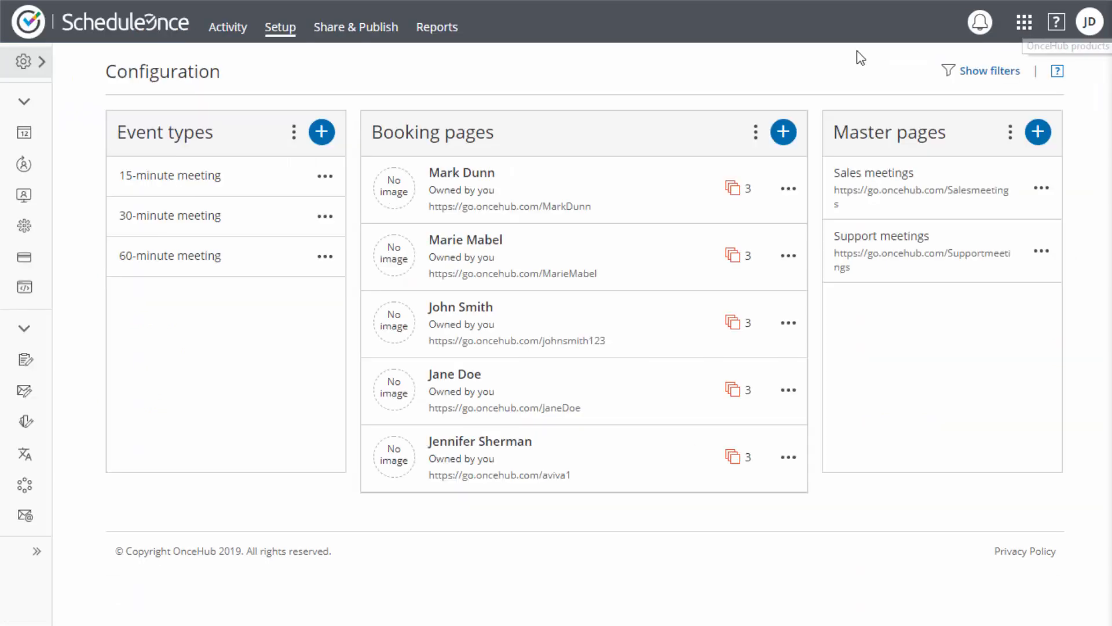
{"action": "left_click", "coordinate": [755, 132]}
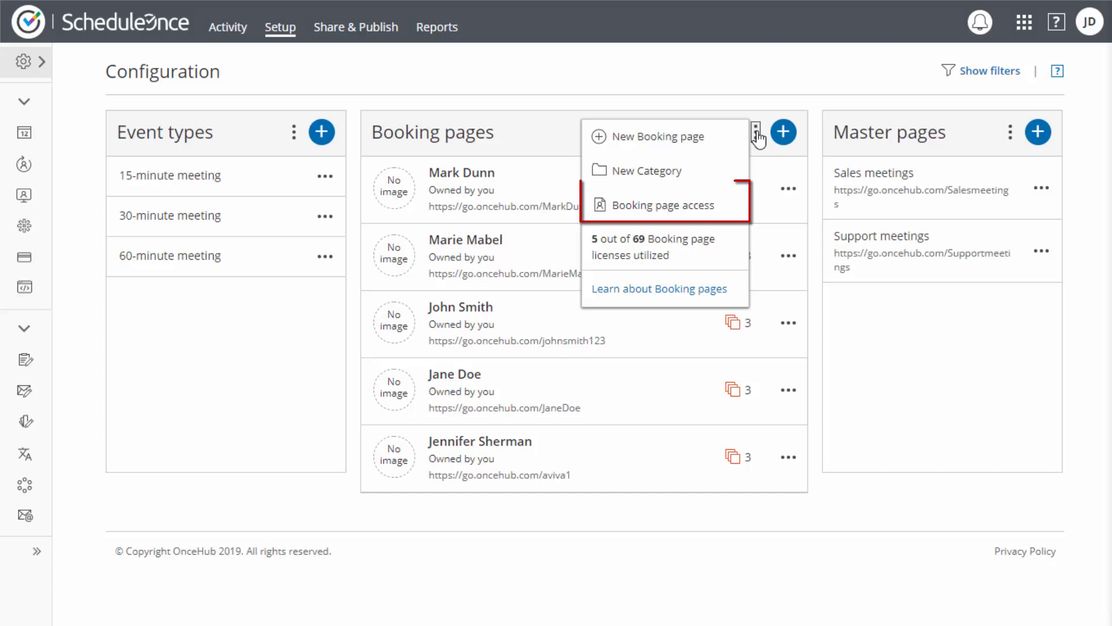
{"action": "left_click", "coordinate": [660, 203]}
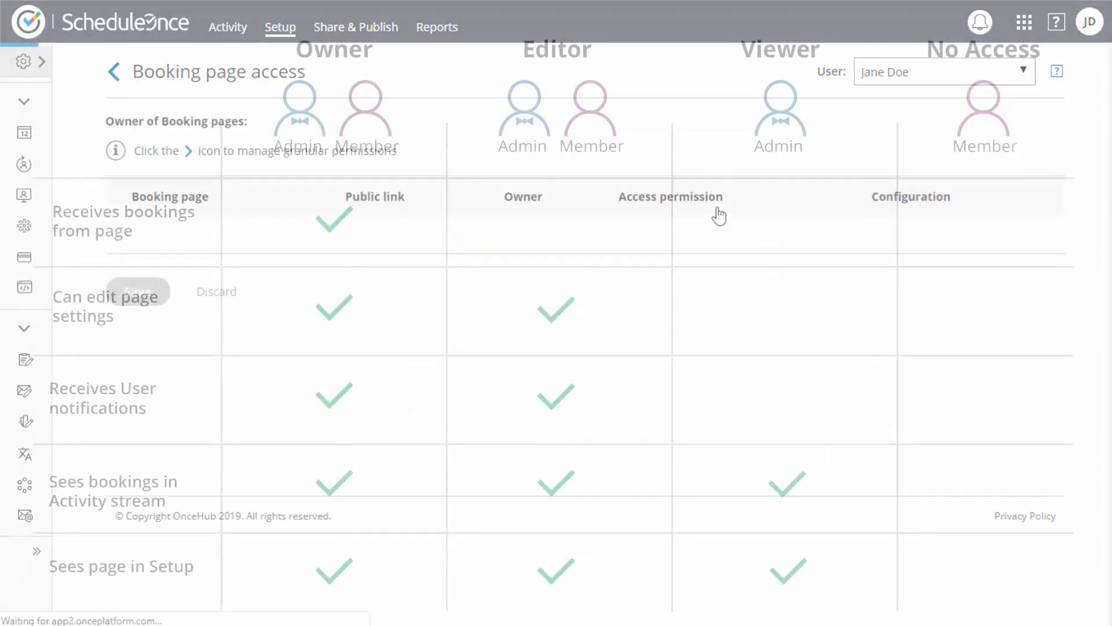
Select John Smith and make him Owner of the John Smith booking page.
{"action": "left_click", "coordinate": [940, 71]}
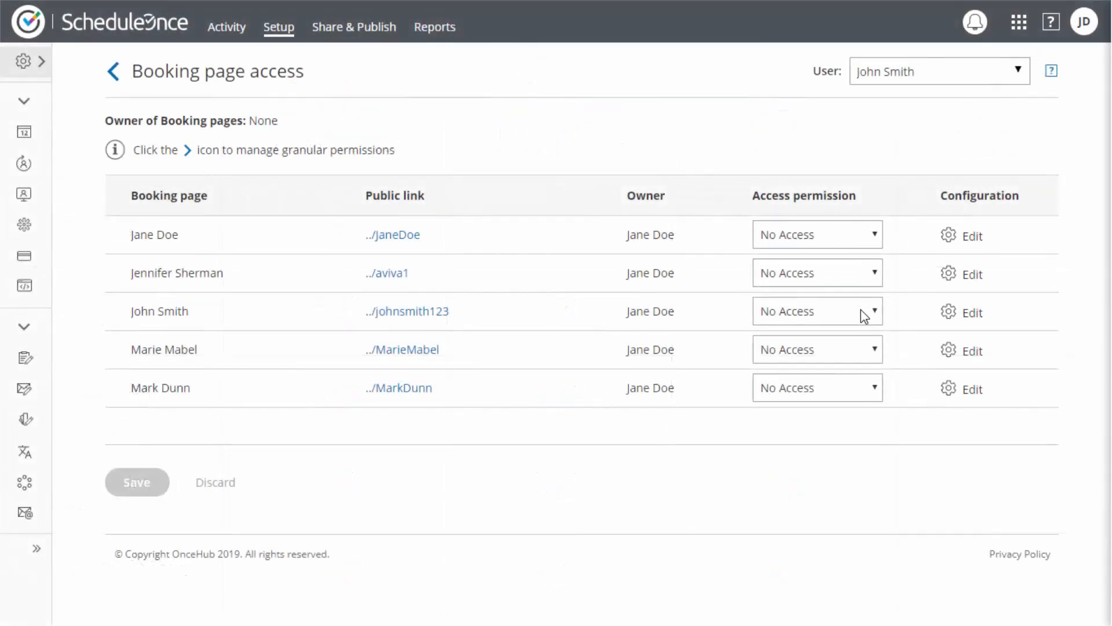
{"action": "left_click", "coordinate": [816, 311]}
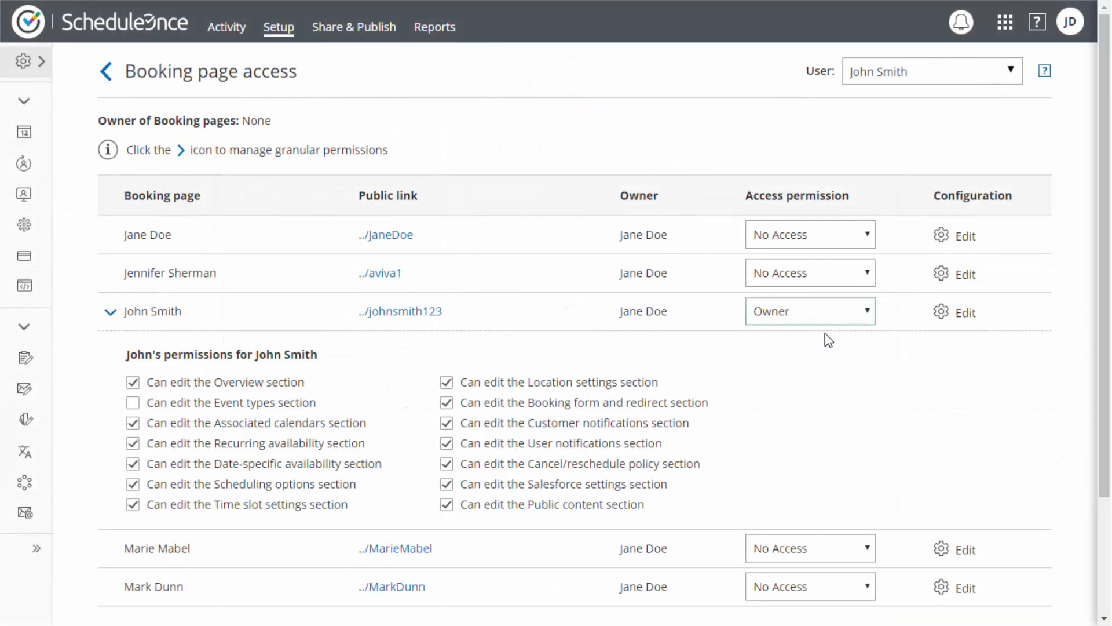